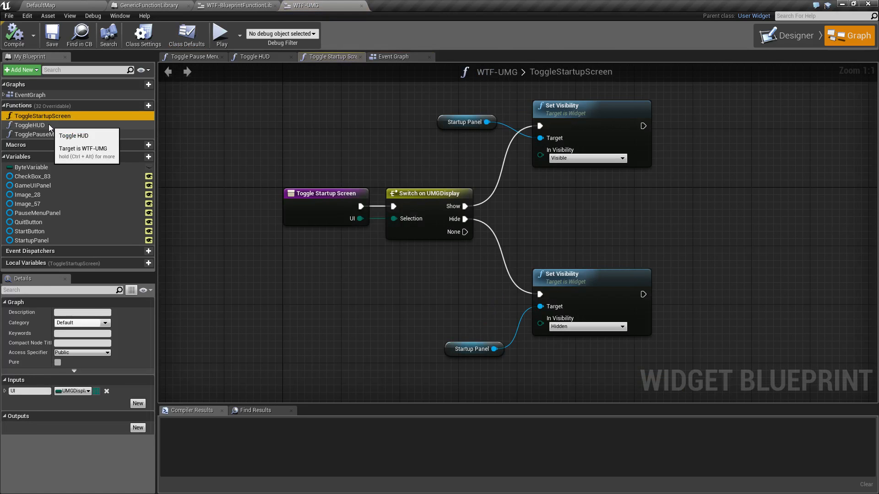
Inspect the TogglePauseMenu graph and its Pause Menu Panel variable, then view WTF-BlueprintFunctionLibrary.
click(27, 124)
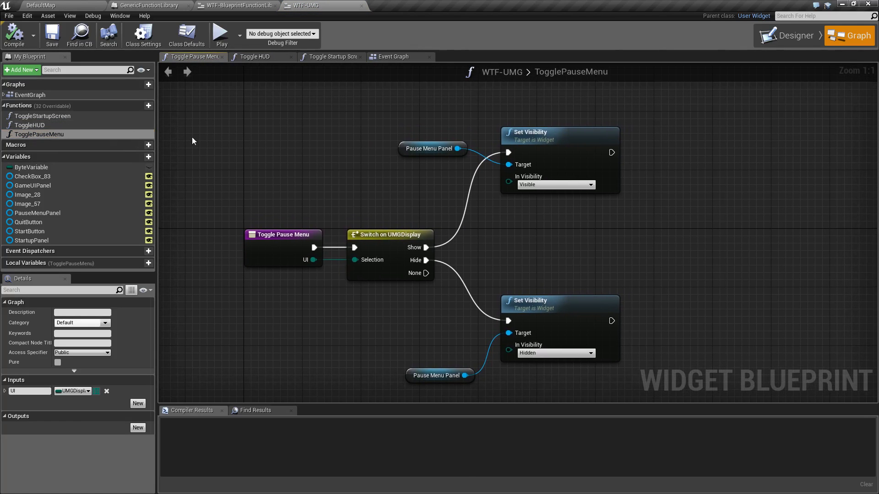
click(432, 148)
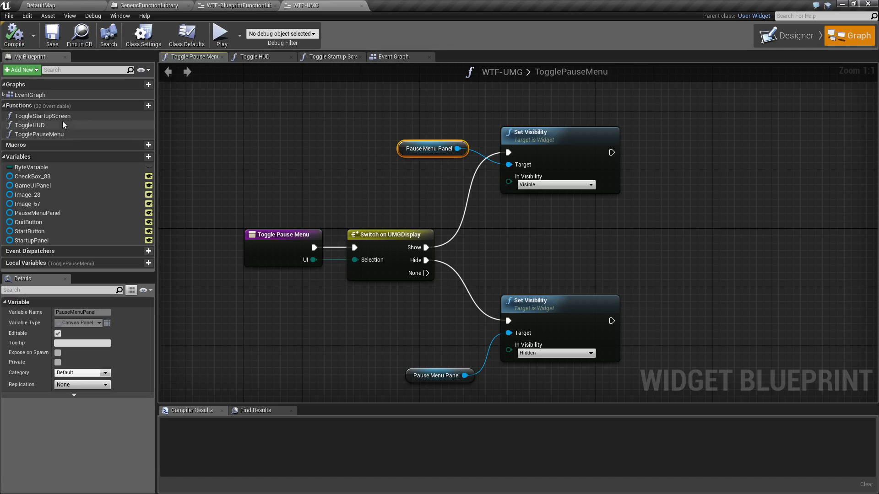
mouse_move(57, 124)
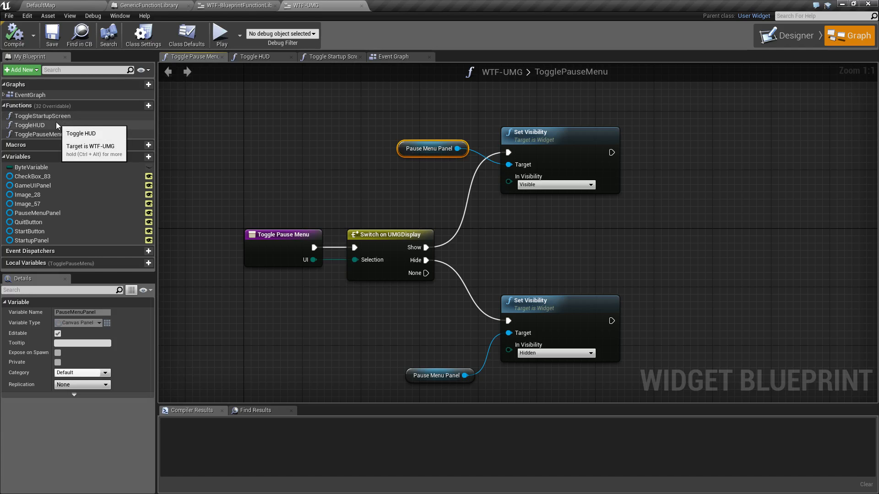
mouse_move(238, 160)
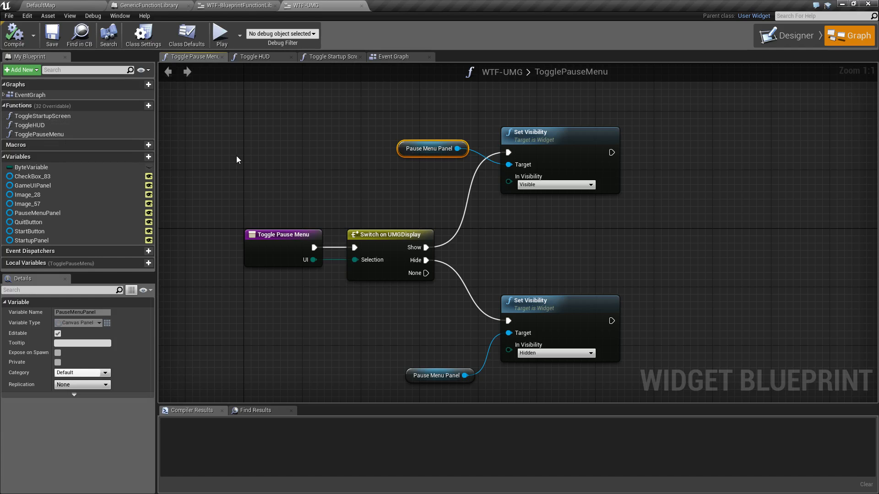
click(238, 6)
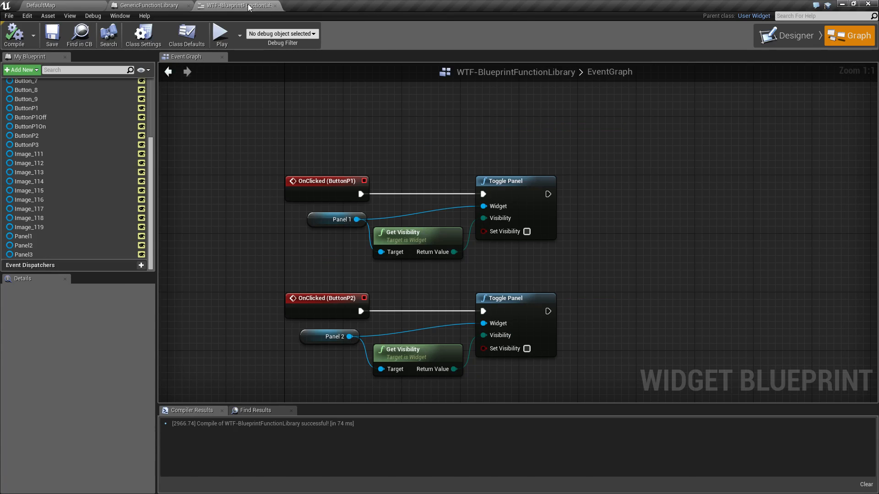
Create a Blueprint Function Library named MyLibrary and open it.
click(38, 5)
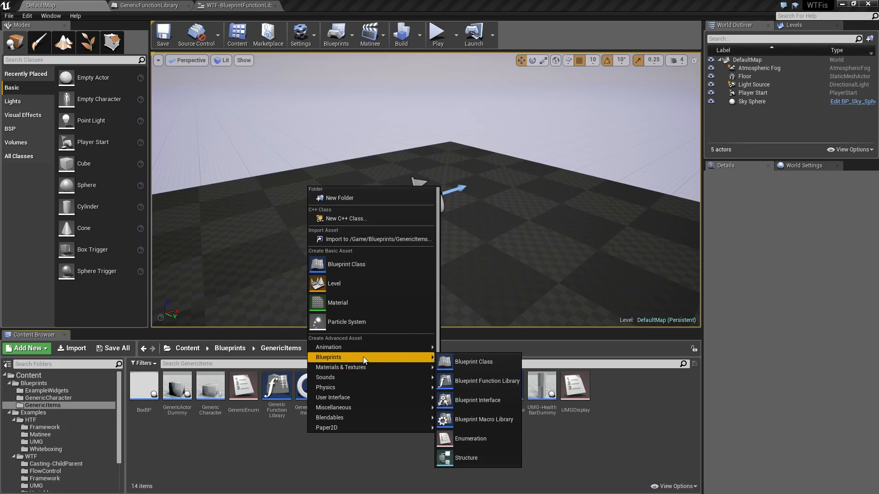
click(487, 381)
text(My)
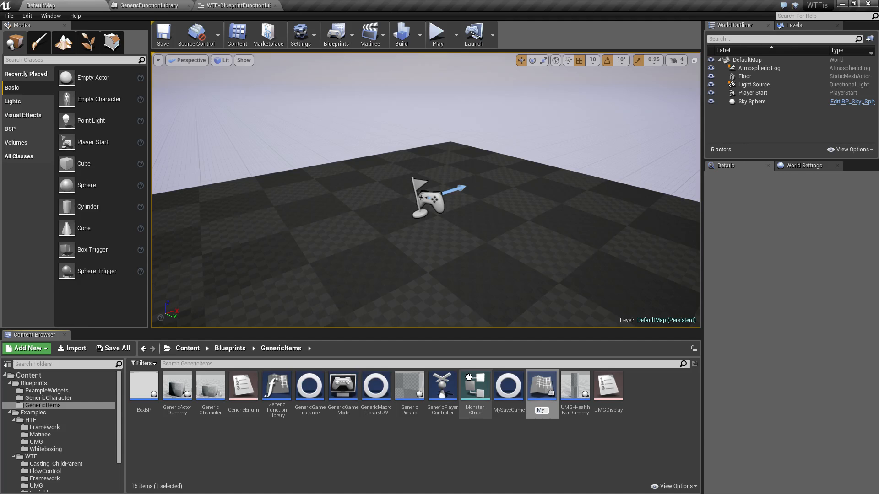
click(508, 393)
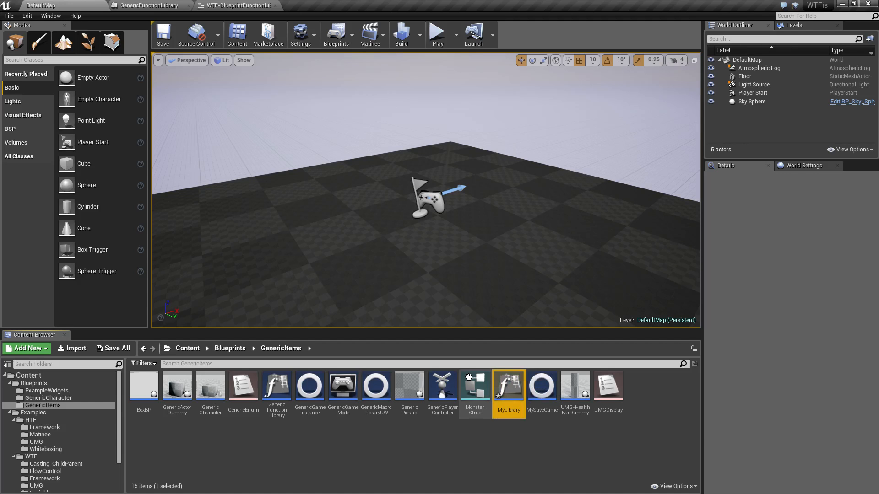
double_click(508, 394)
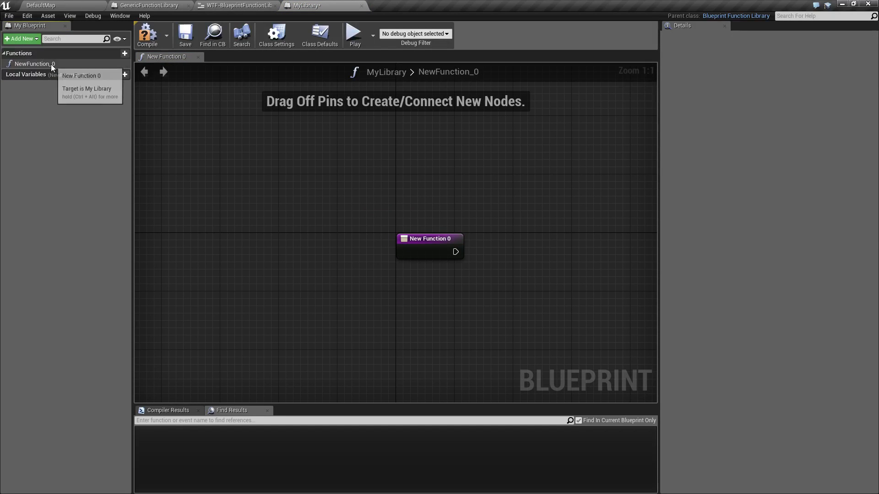
Check NewFunction_0's details, keeping its Access Specifier set to Public.
click(27, 64)
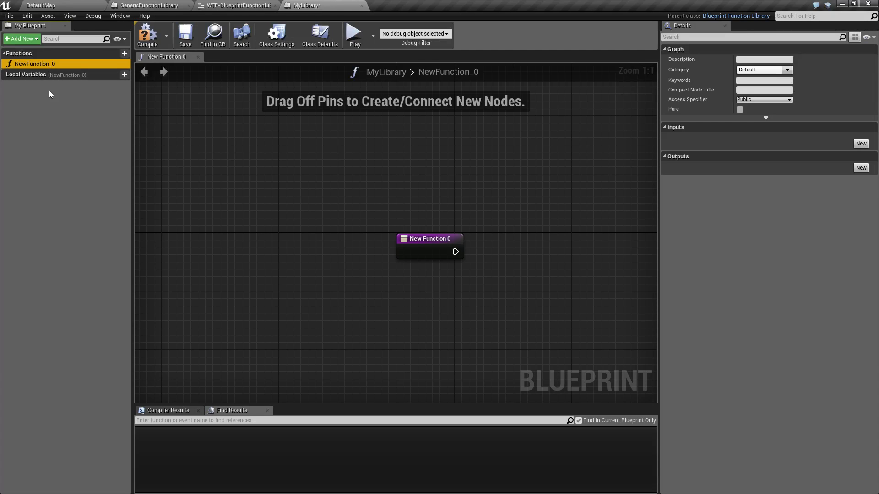
mouse_move(492, 308)
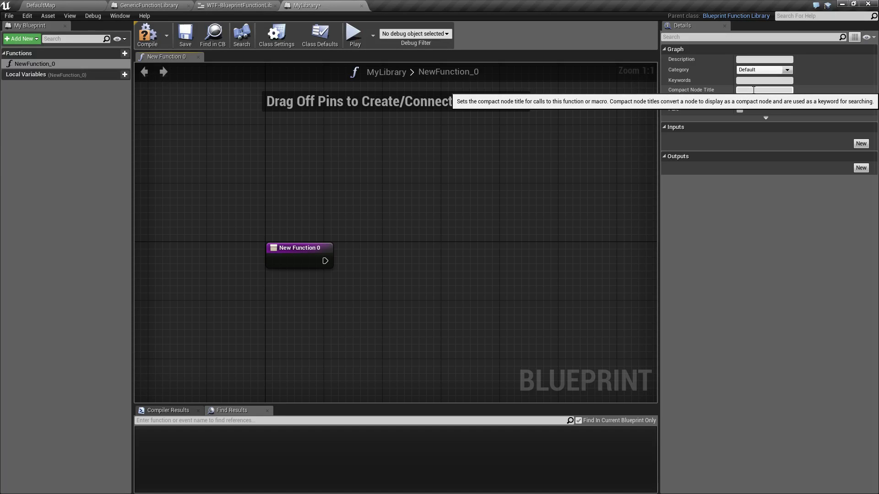
click(762, 99)
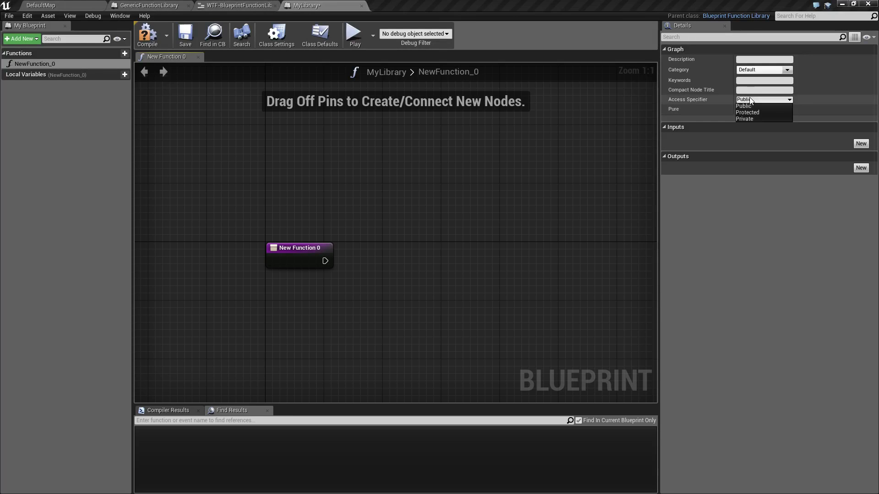
click(744, 106)
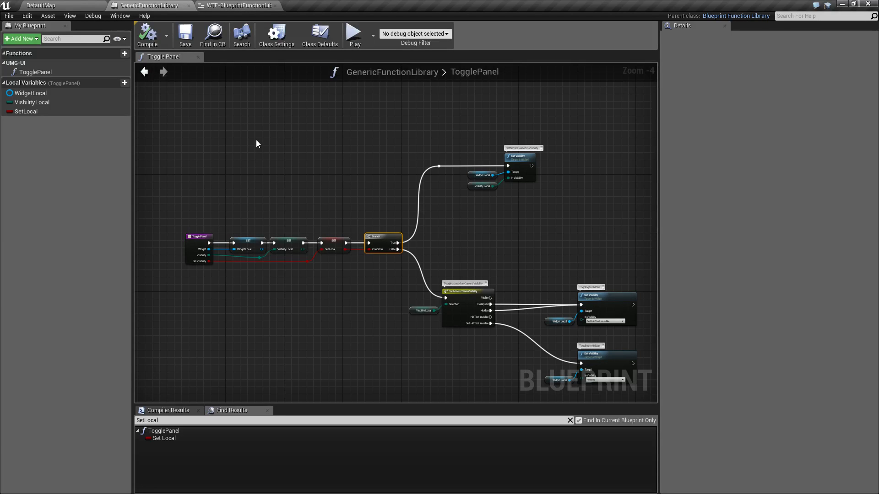
mouse_move(36, 75)
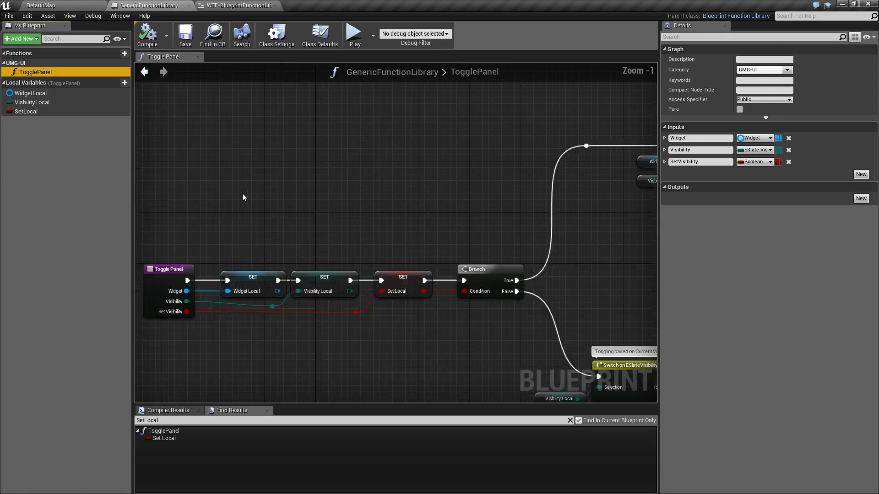
Launch a Standalone Game preview with the P1, P2 and P3 toggle buttons.
click(354, 33)
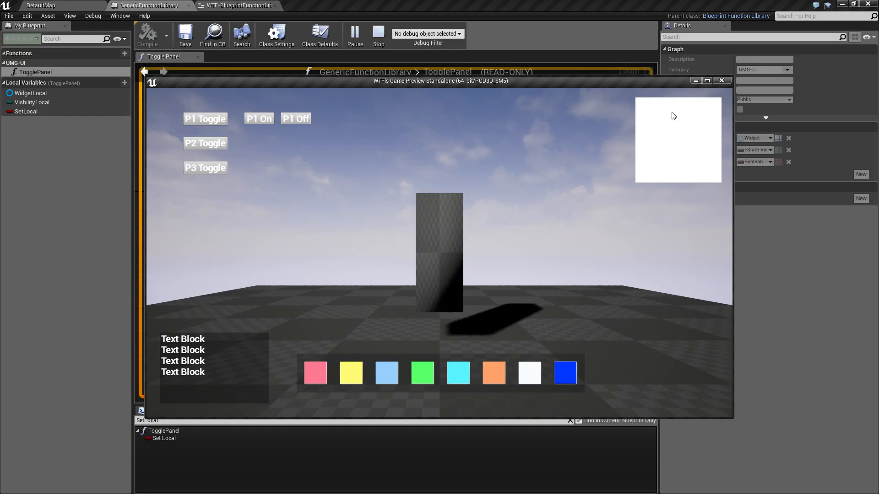
mouse_move(440, 259)
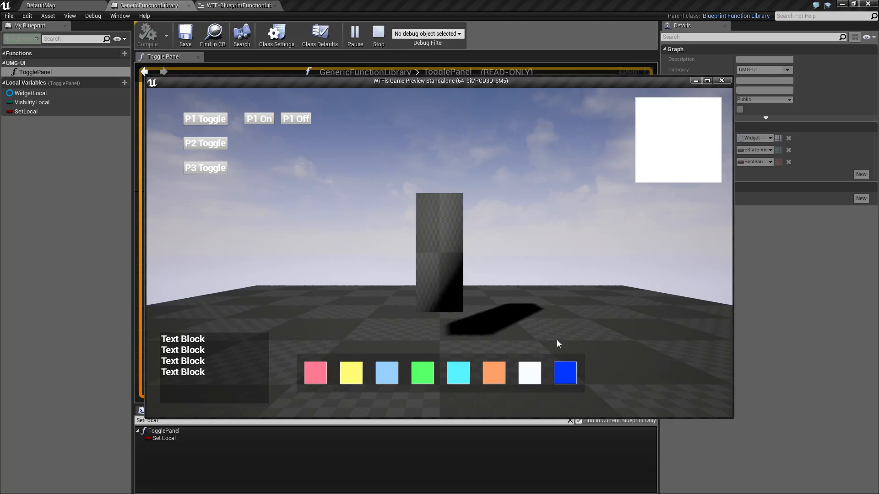
mouse_move(213, 132)
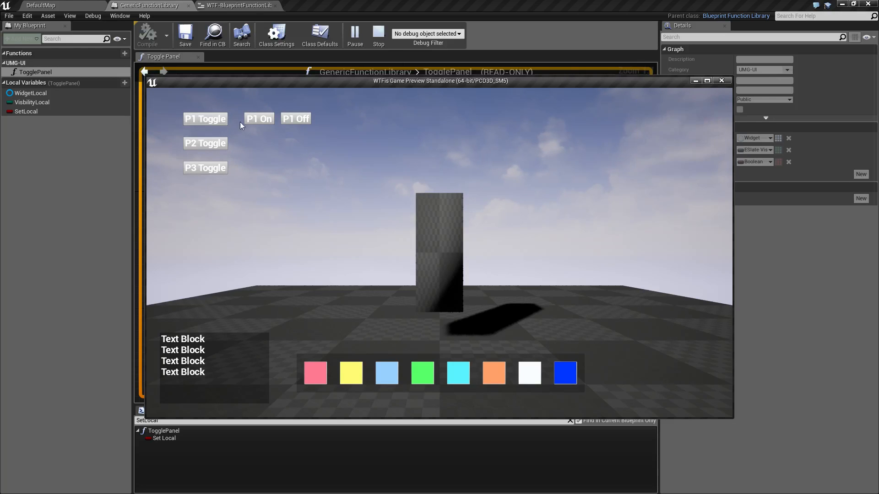
Toggle P1 in the running preview to hide the white panel.
click(205, 143)
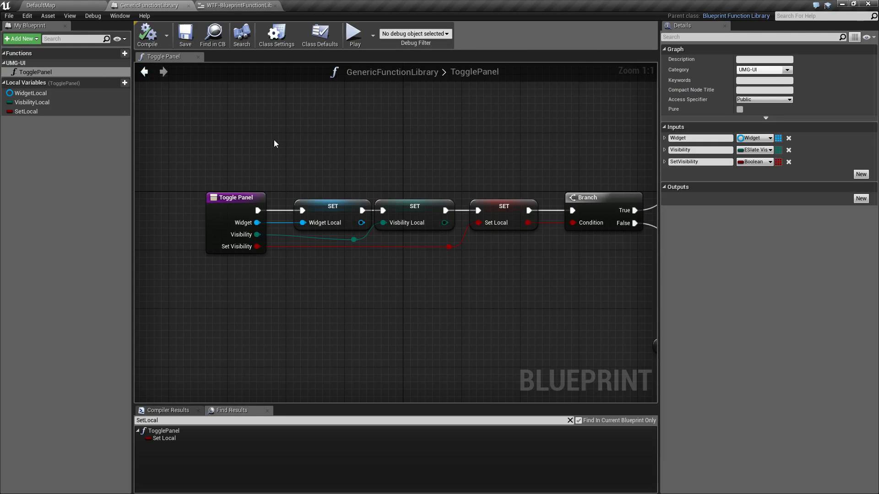
mouse_move(236, 199)
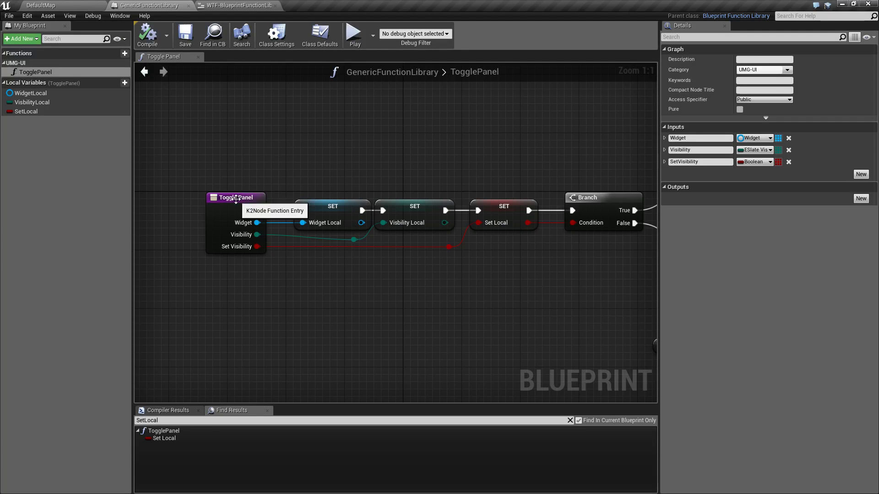
click(235, 198)
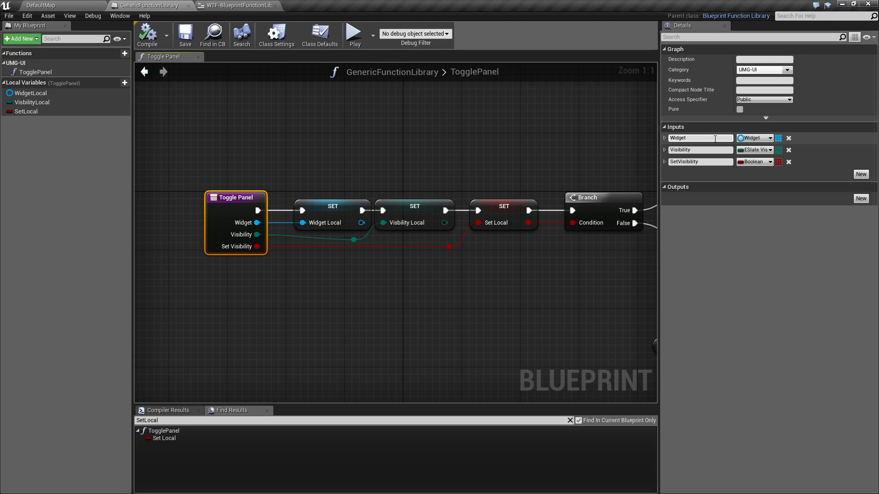
mouse_move(756, 153)
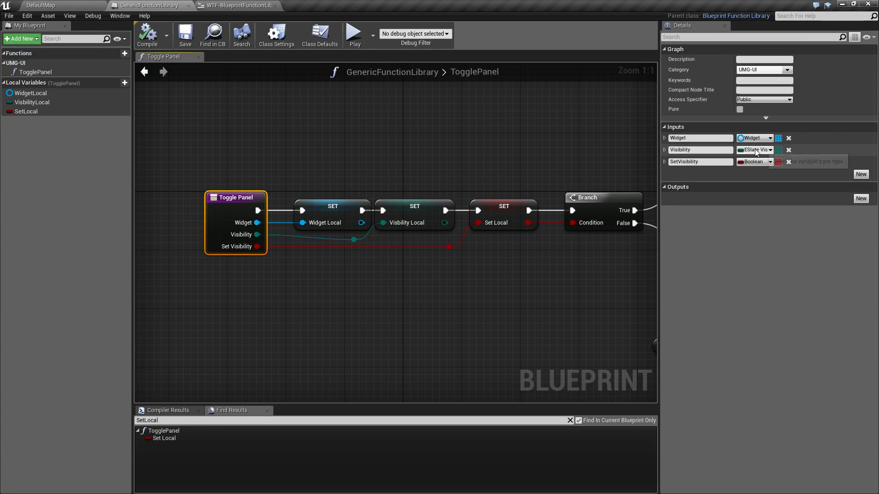
mouse_move(756, 155)
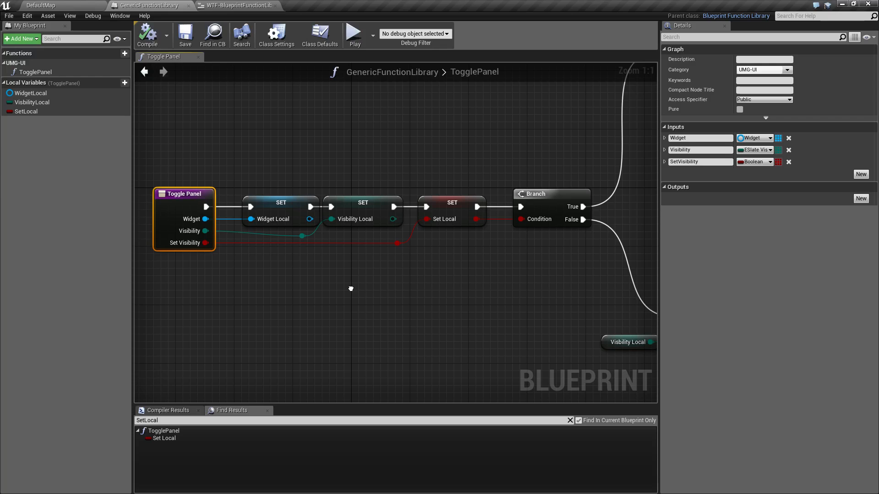
mouse_move(352, 292)
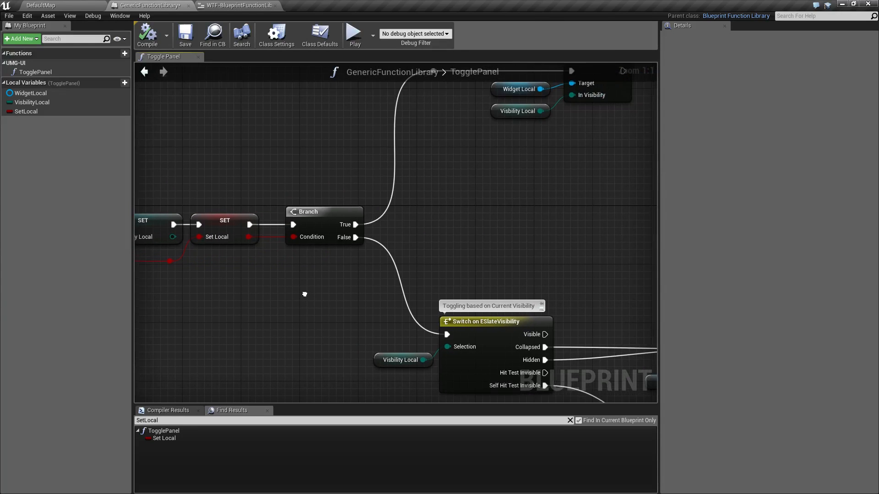
click(320, 212)
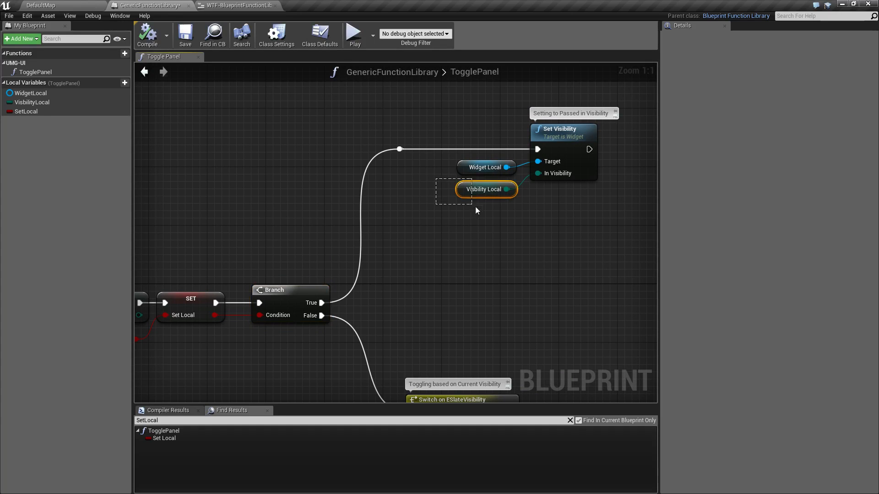
click(484, 189)
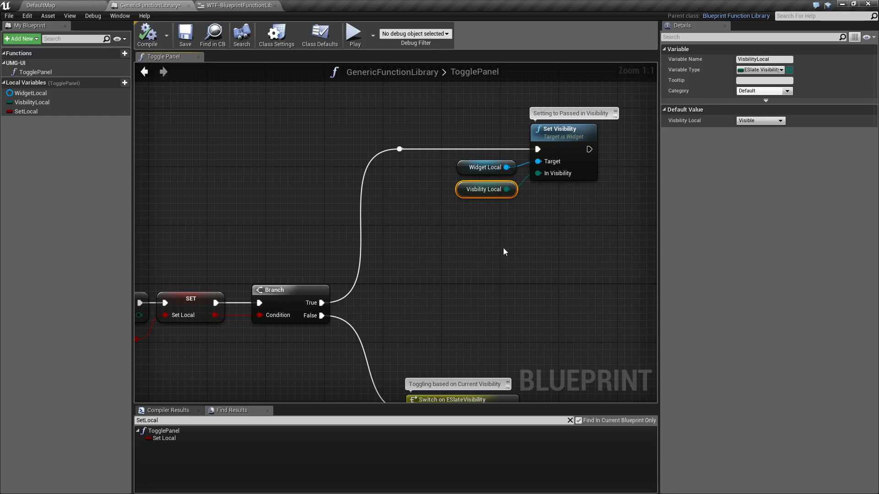
mouse_move(457, 234)
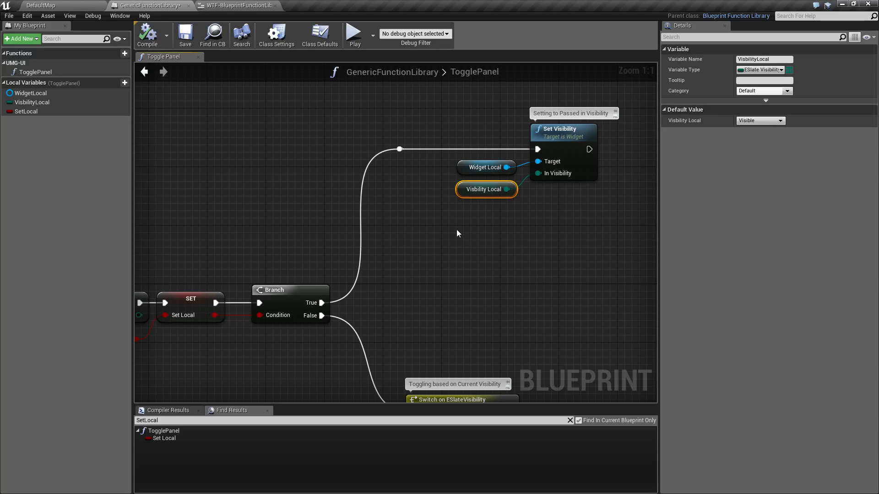
mouse_move(487, 264)
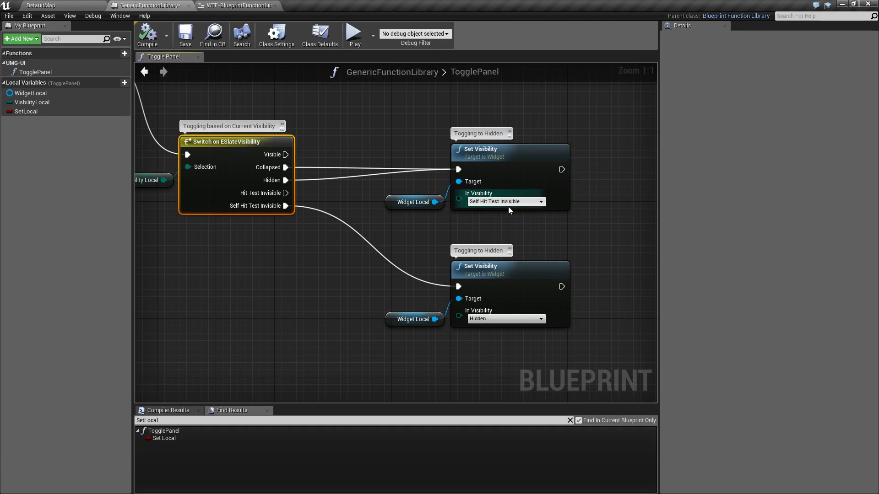
mouse_move(501, 201)
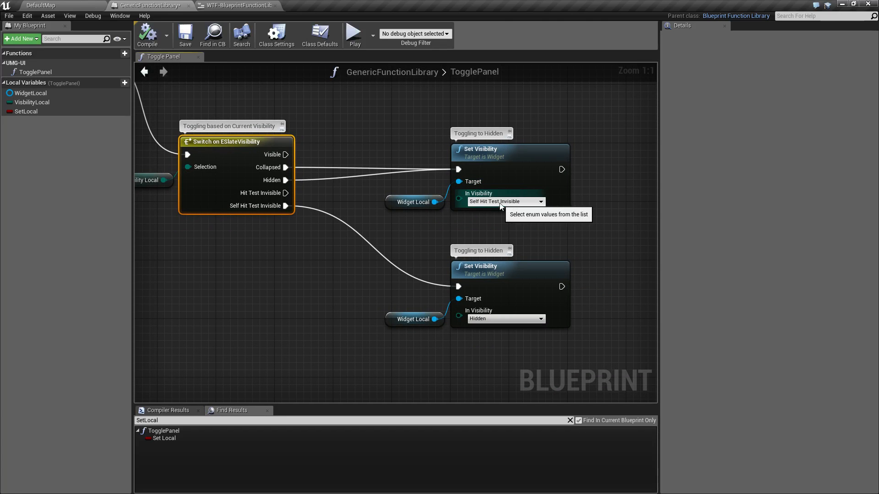
mouse_move(271, 220)
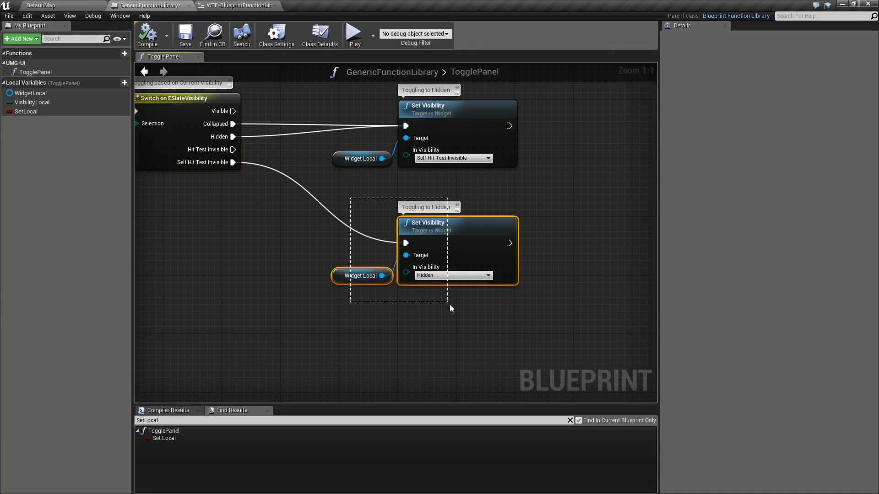
click(257, 255)
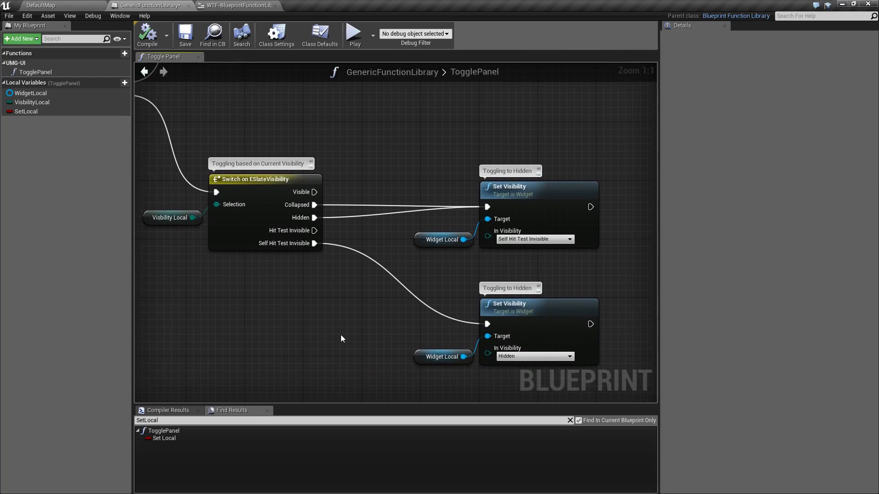
scroll(down, 3)
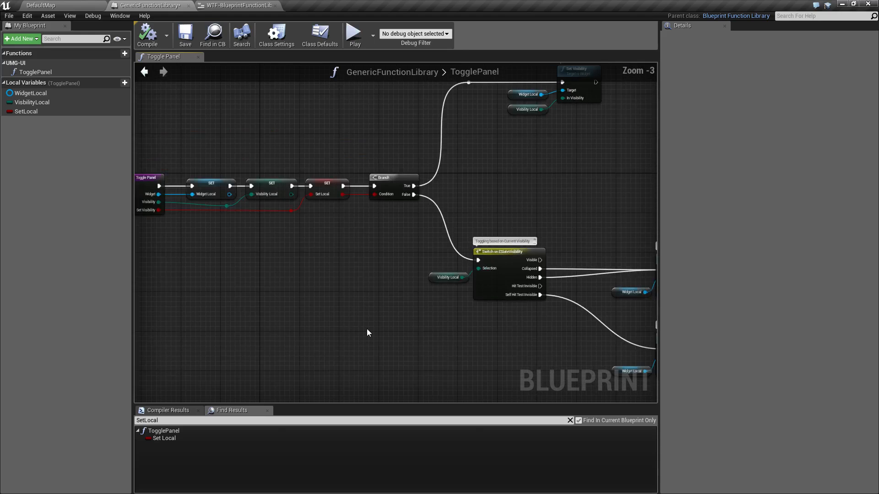
scroll(down, 3)
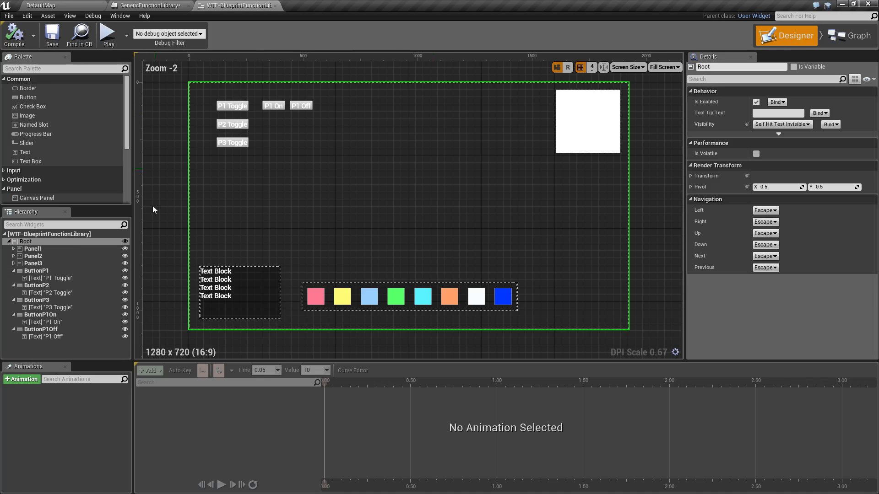
Switch the WTF-BlueprintFunctionLibrary widget between Graph and Designer, ending in the Event Graph.
click(849, 35)
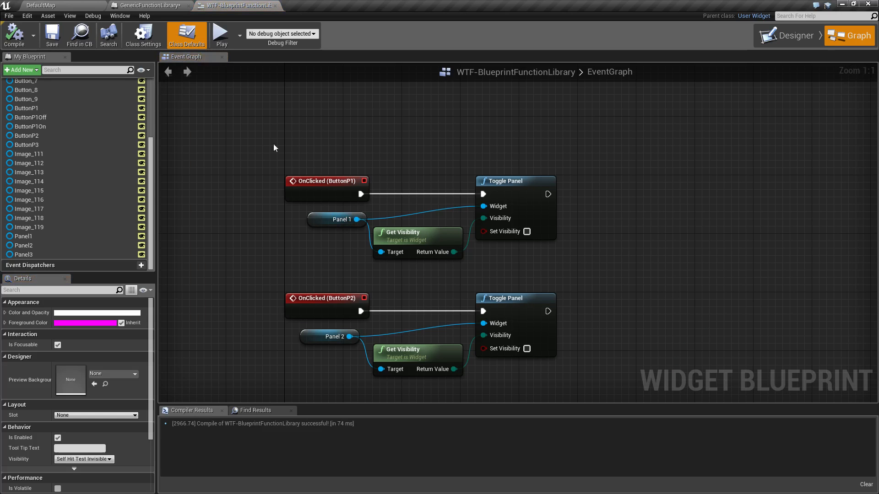
click(794, 35)
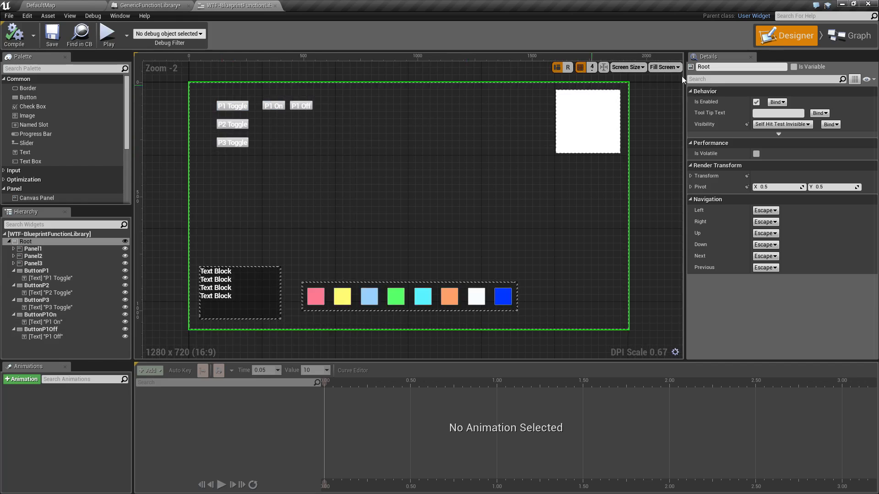
click(848, 36)
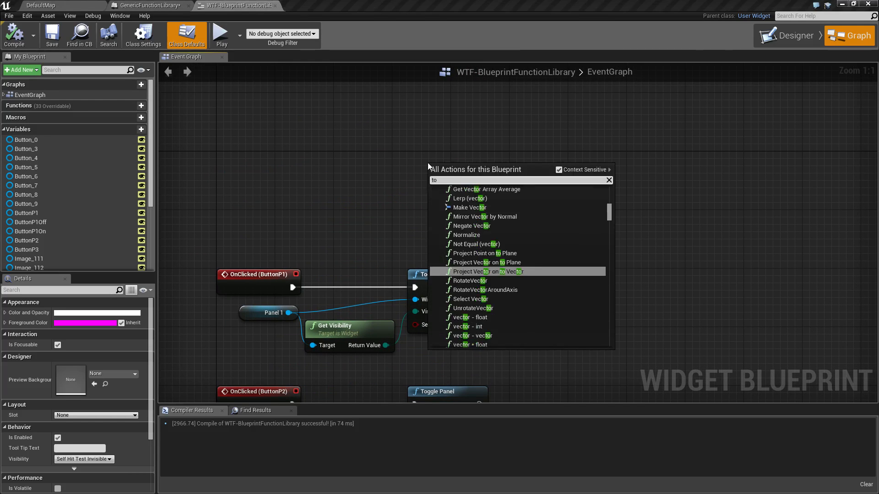
Search 'toggle' to pick Toggle Panel, then review the five OnClicked handlers calling it.
text(toggle)
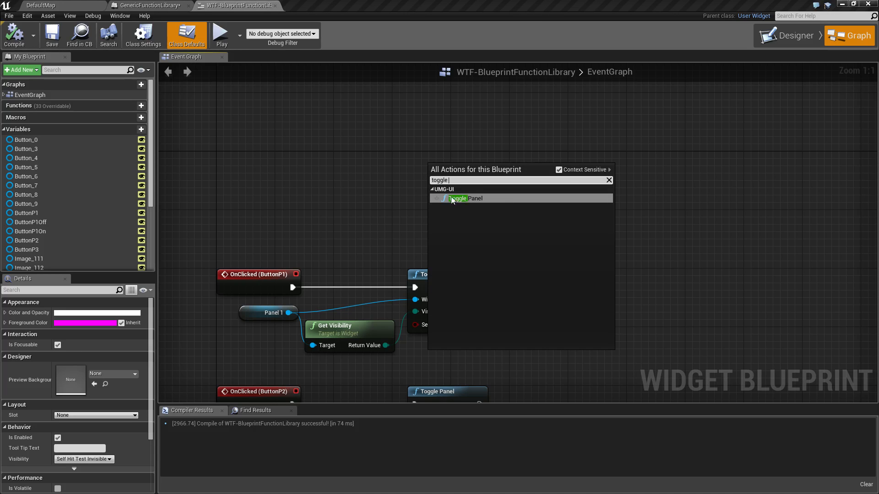
click(457, 198)
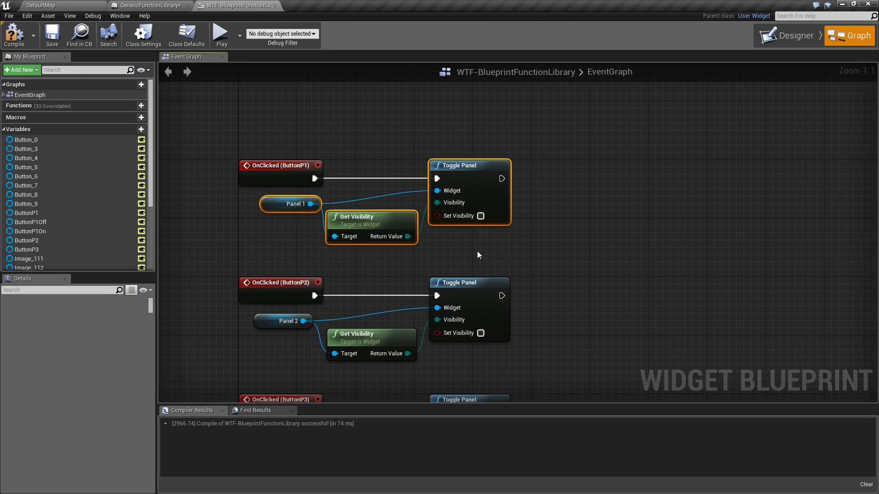
scroll(down, 3)
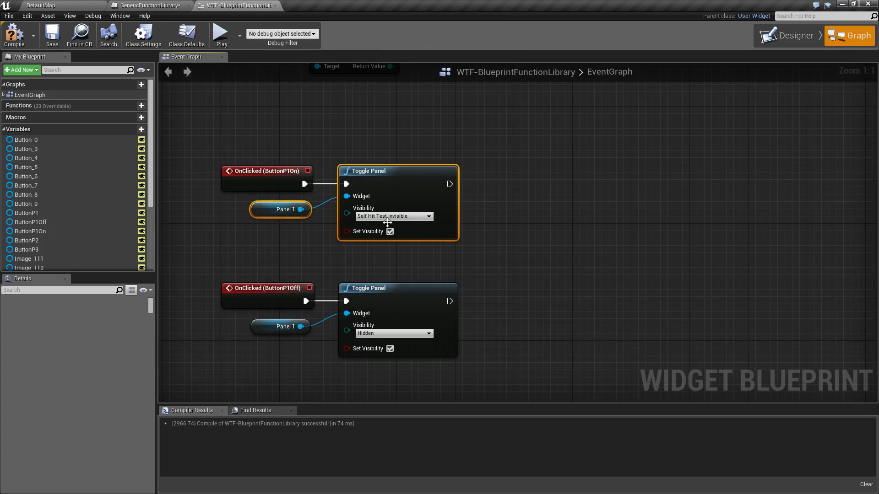
click(402, 251)
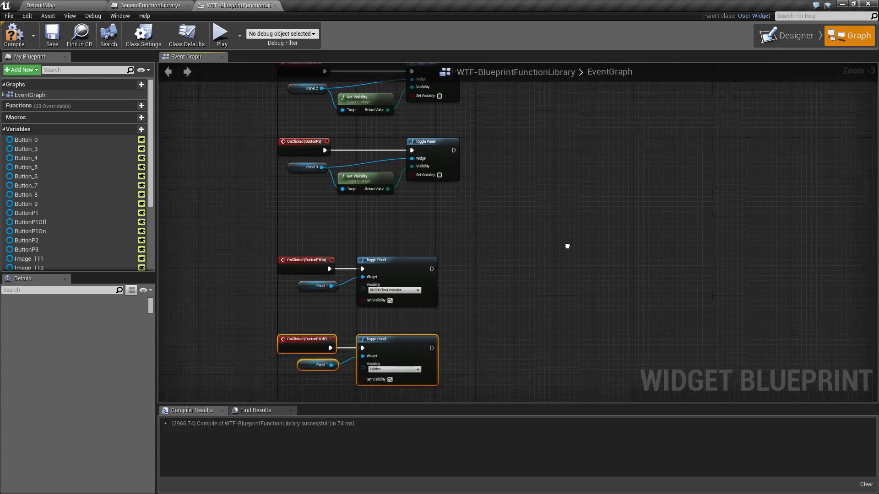
scroll(down, 3)
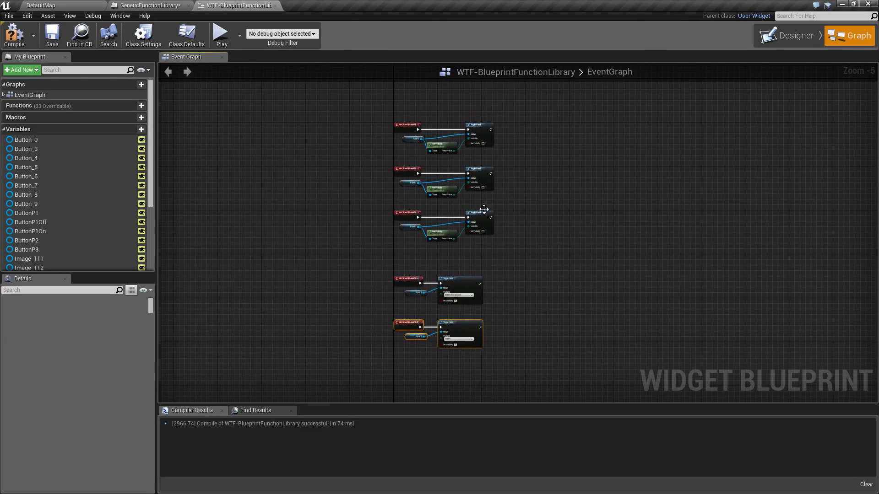
mouse_move(541, 353)
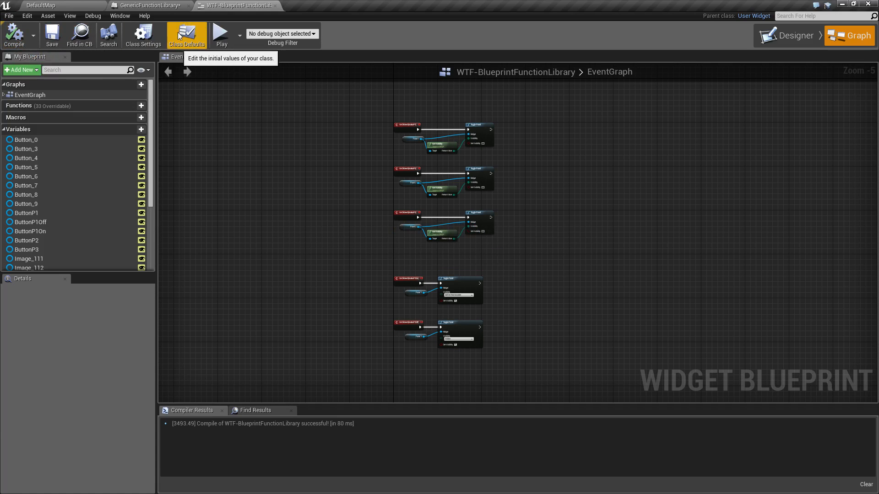
mouse_move(304, 179)
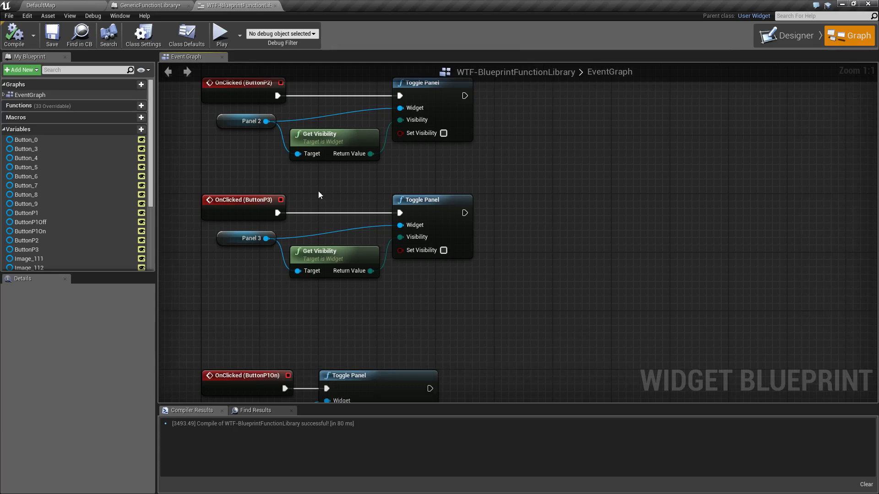
mouse_move(402, 192)
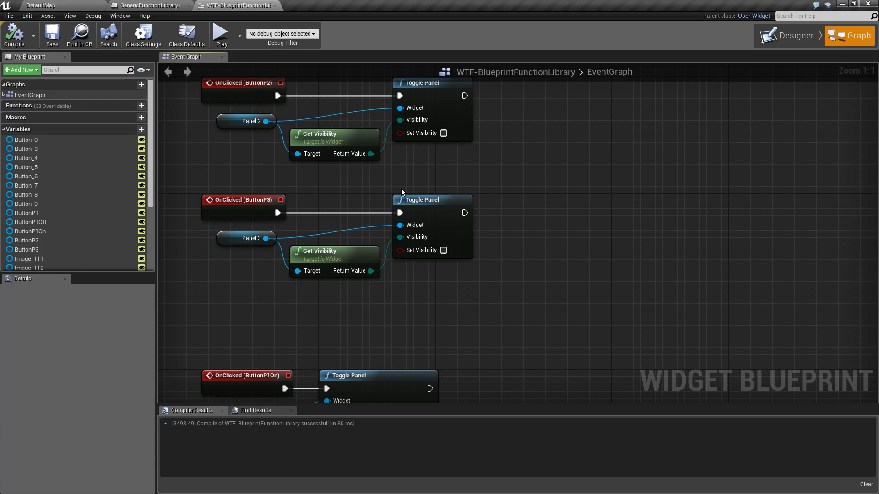
mouse_move(517, 291)
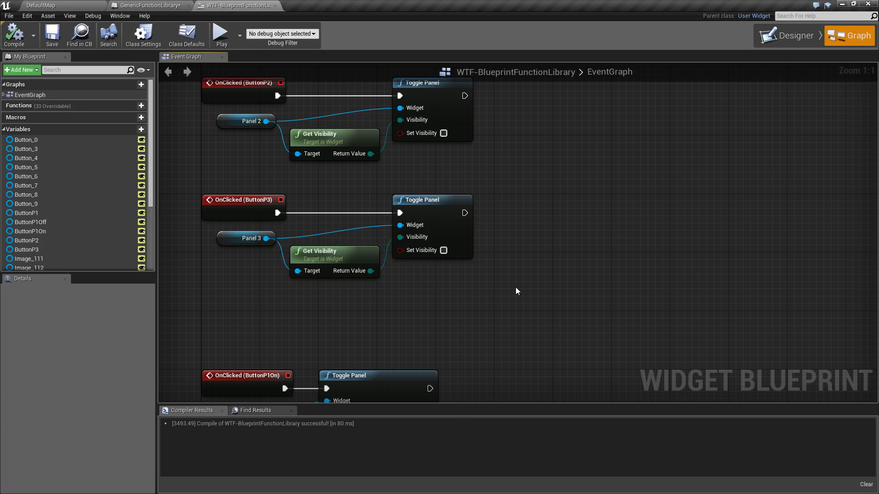